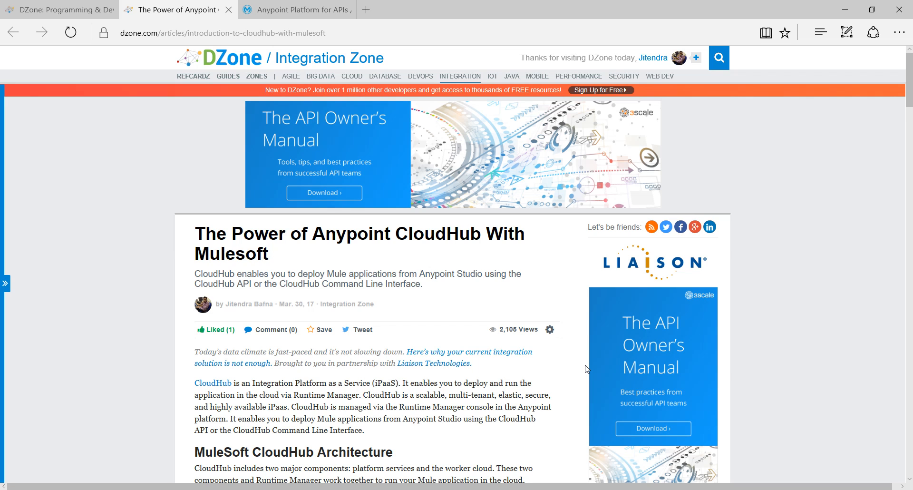
# Step: Scroll the DZone article down to the MuleSoft CloudHub Architecture heading and diagram
pyautogui.scroll(-3)
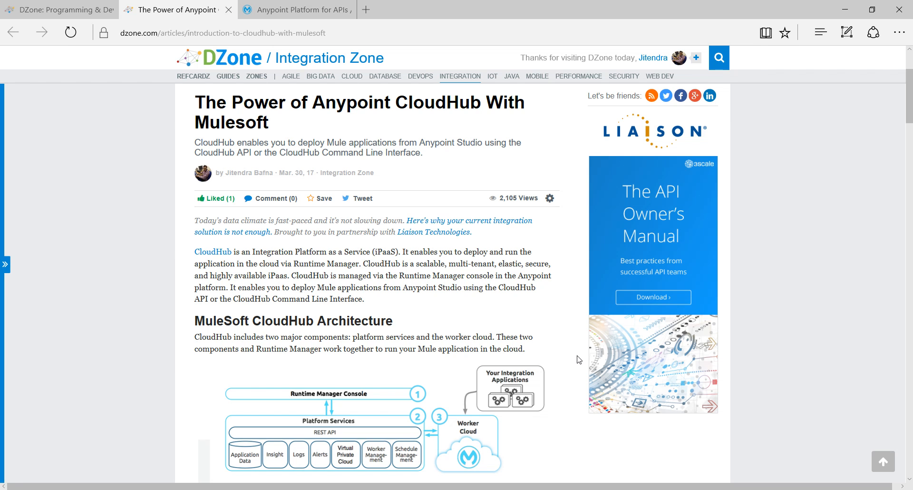
# Step: Scroll further to reveal the full architecture diagram and its component bullet list
pyautogui.scroll(-3)
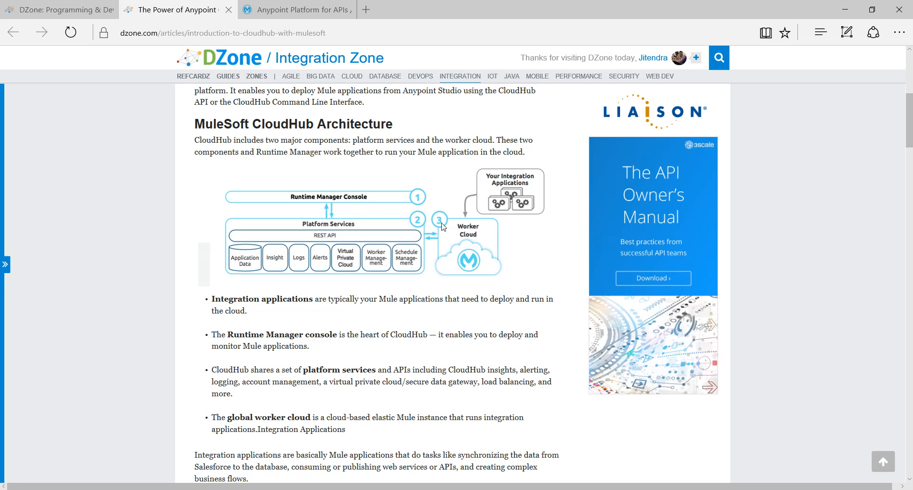
pyautogui.moveTo(514, 223)
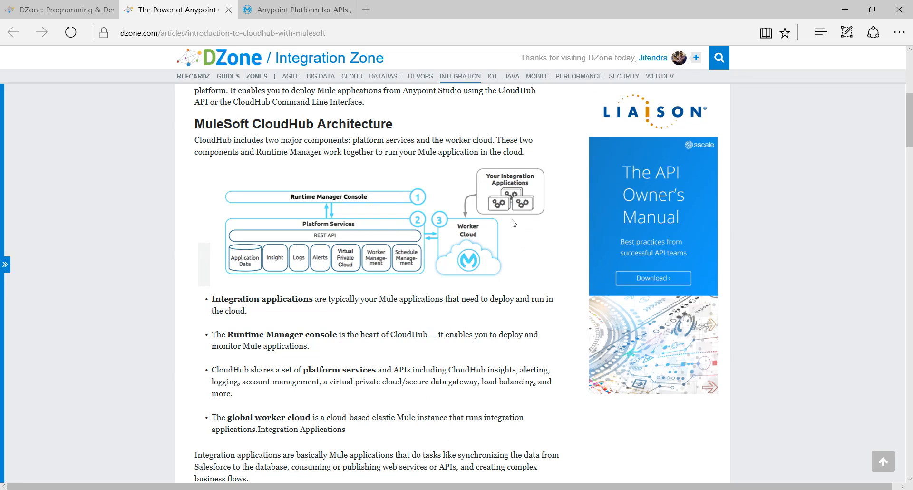
pyautogui.moveTo(360, 205)
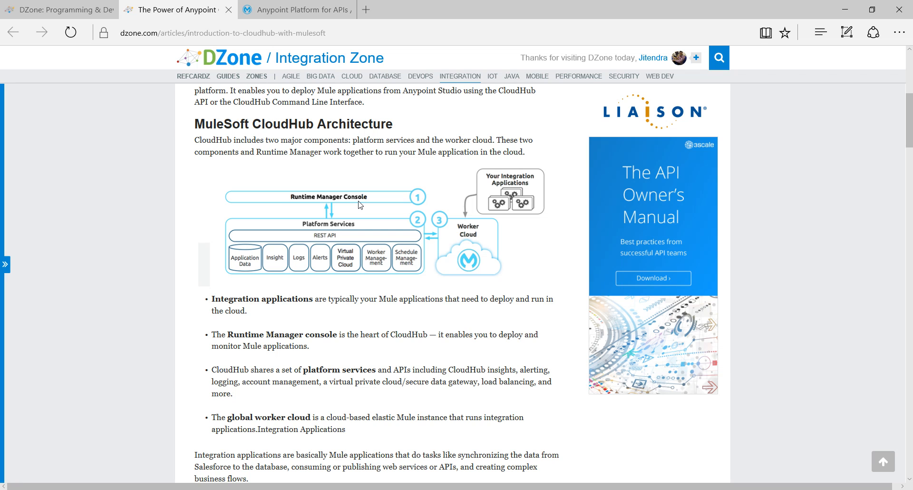
pyautogui.moveTo(367, 202)
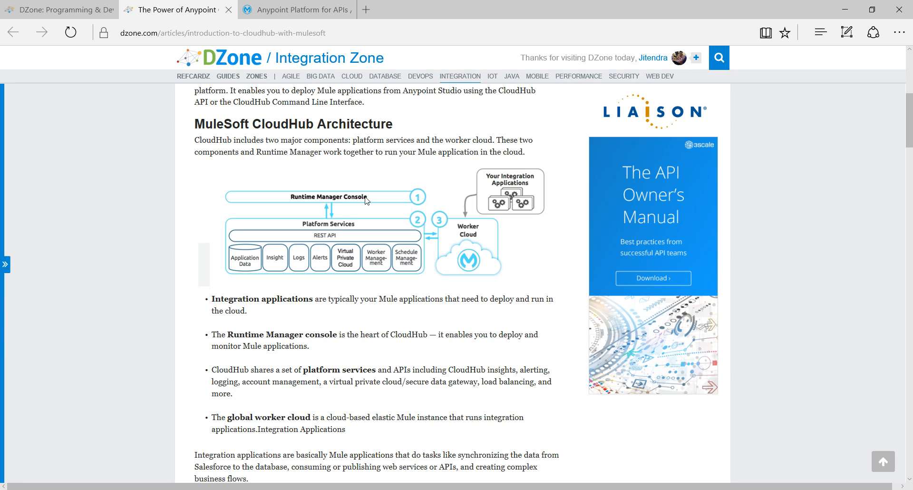
pyautogui.moveTo(372, 212)
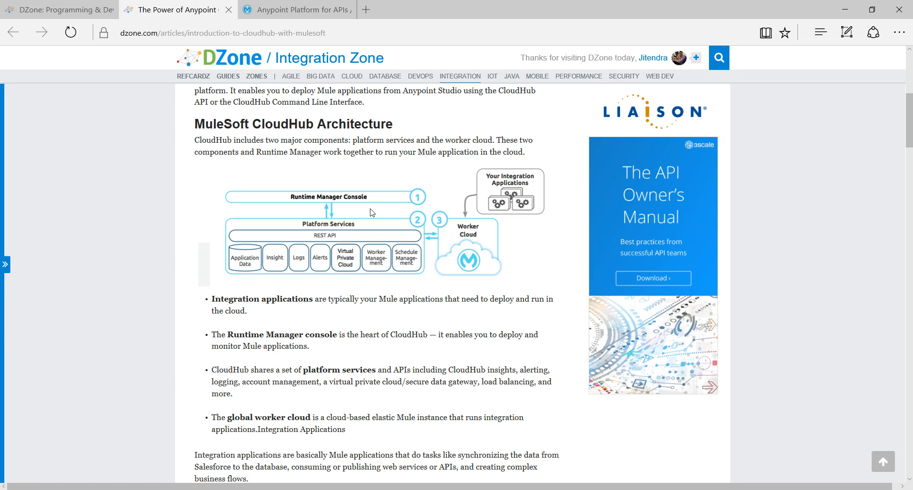
pyautogui.moveTo(480, 278)
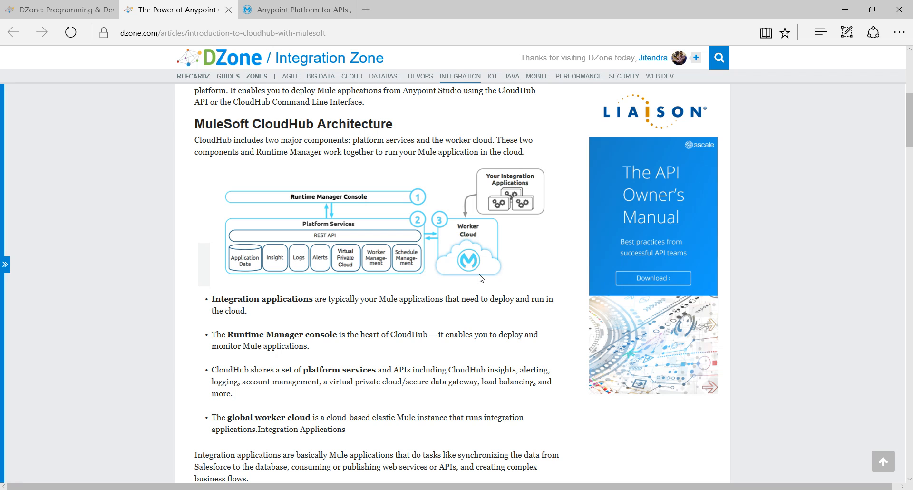
pyautogui.moveTo(474, 277)
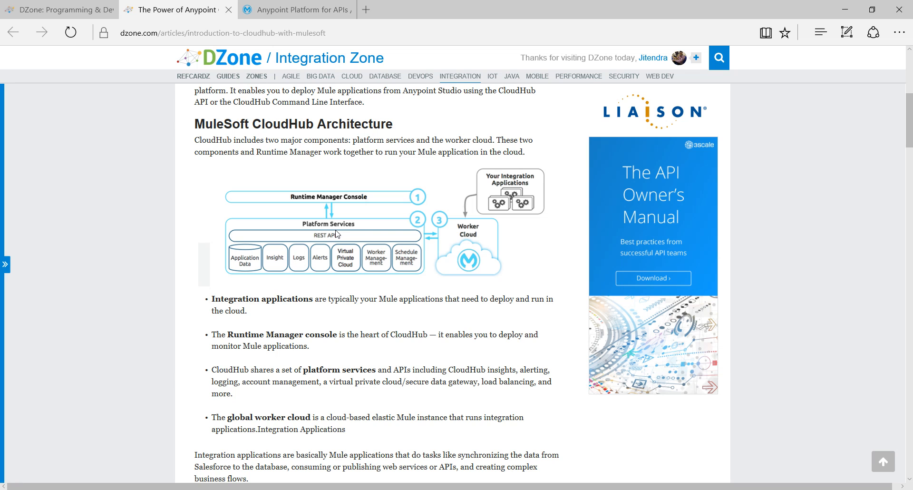
pyautogui.moveTo(343, 293)
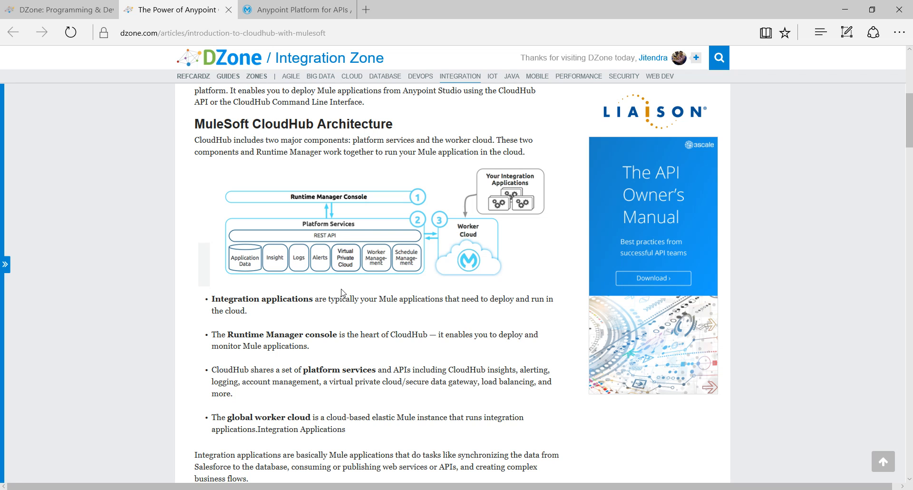
# Step: Scroll past the CloudHub Worker and Availability sections to Deploying Application to Cloud Hub
pyautogui.scroll(-3)
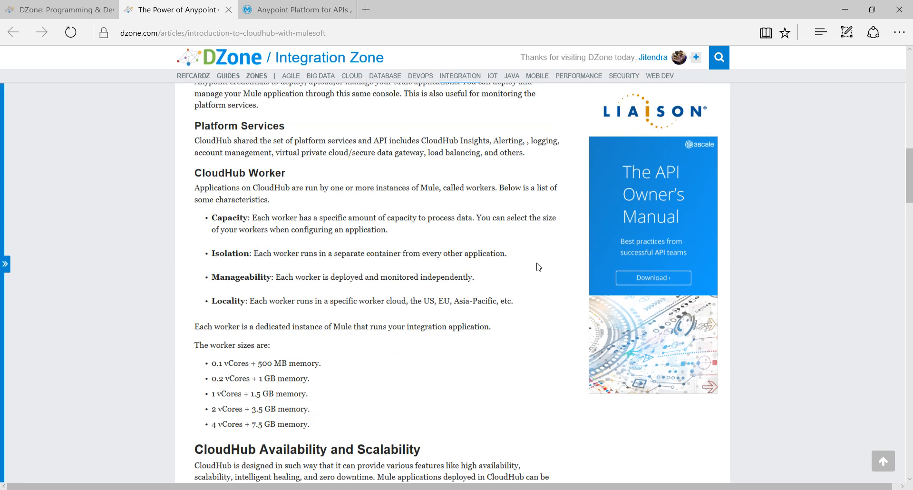
pyautogui.scroll(-3)
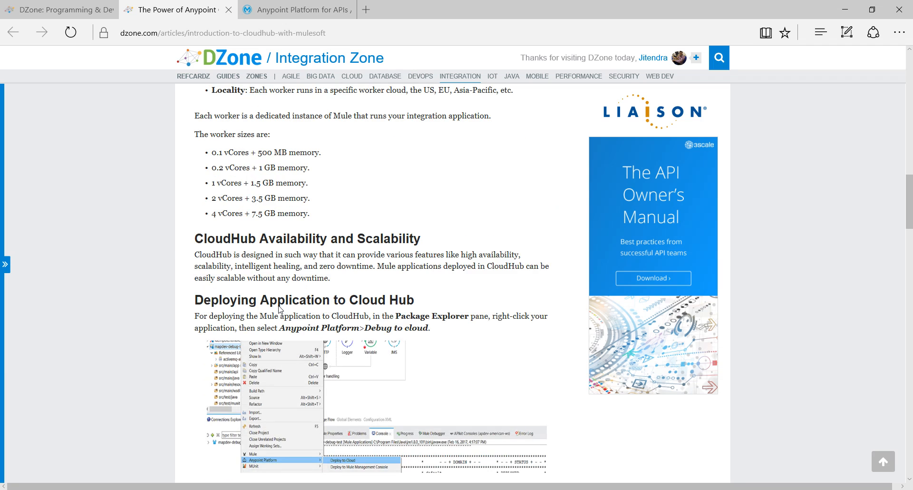
pyautogui.scroll(-3)
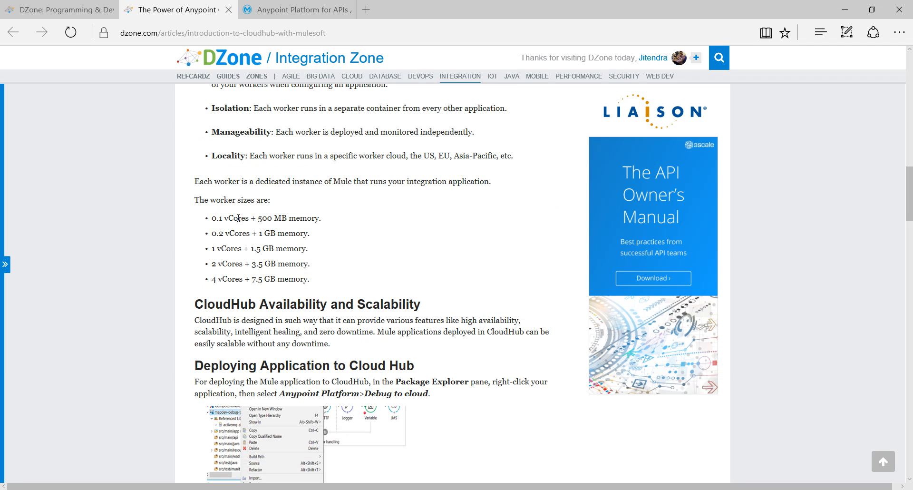
pyautogui.moveTo(216, 217); pyautogui.dragTo(319, 278)
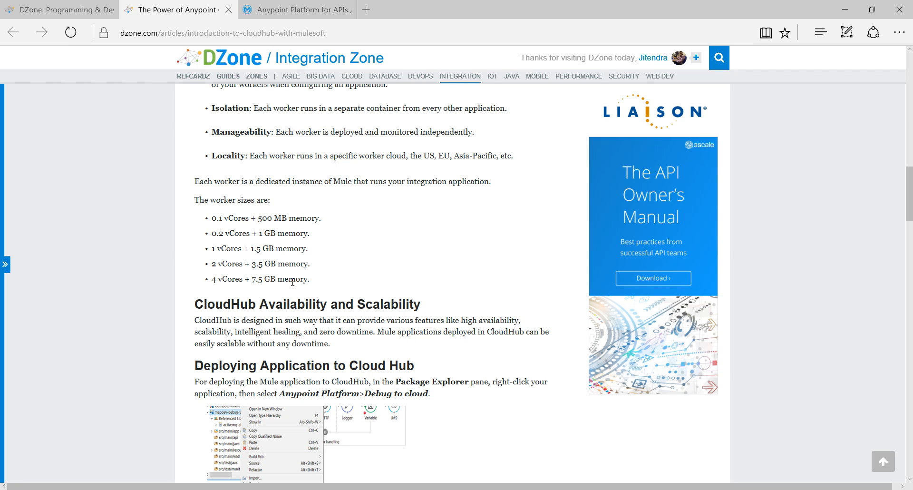
pyautogui.scroll(-3)
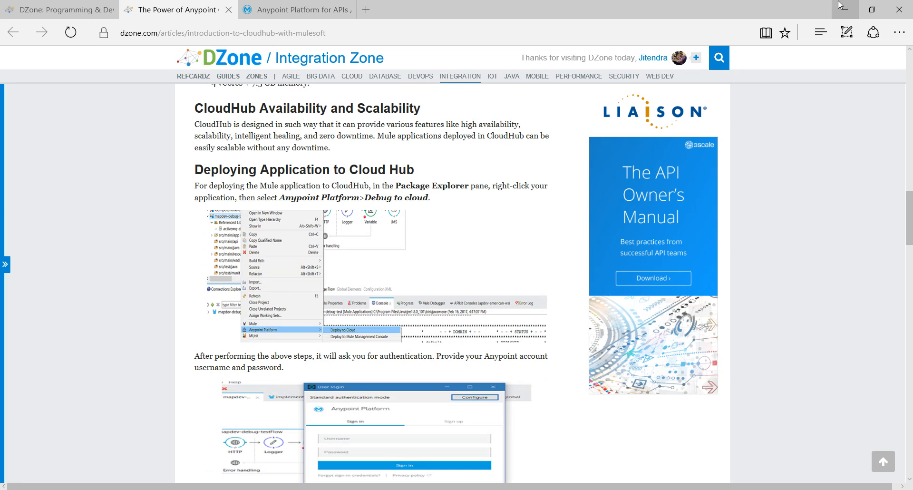
pyautogui.moveTo(846, 10)
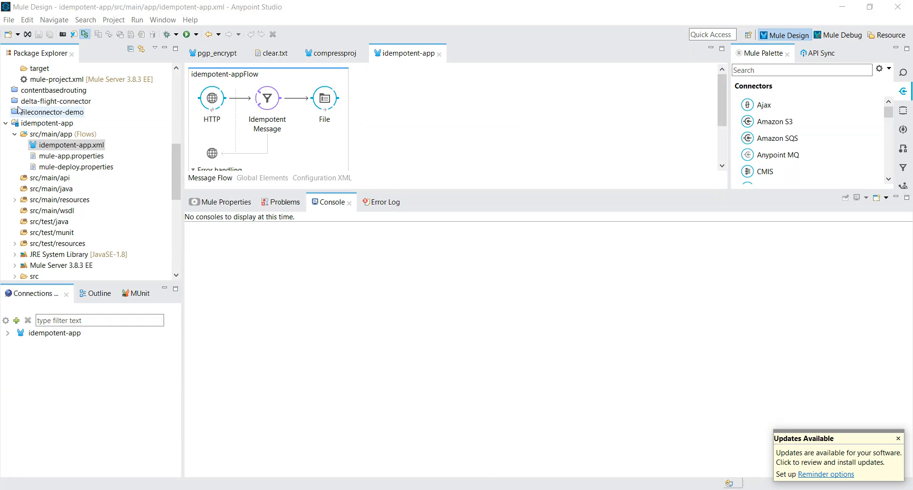
# Step: Select idempotent-app in Package Explorer and bring up its Anypoint Platform context menu
pyautogui.click(324, 98)
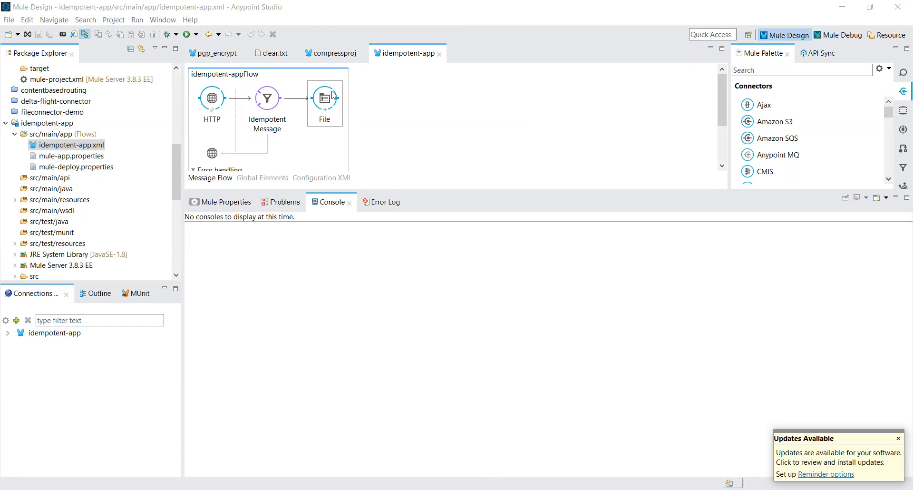
pyautogui.click(48, 123)
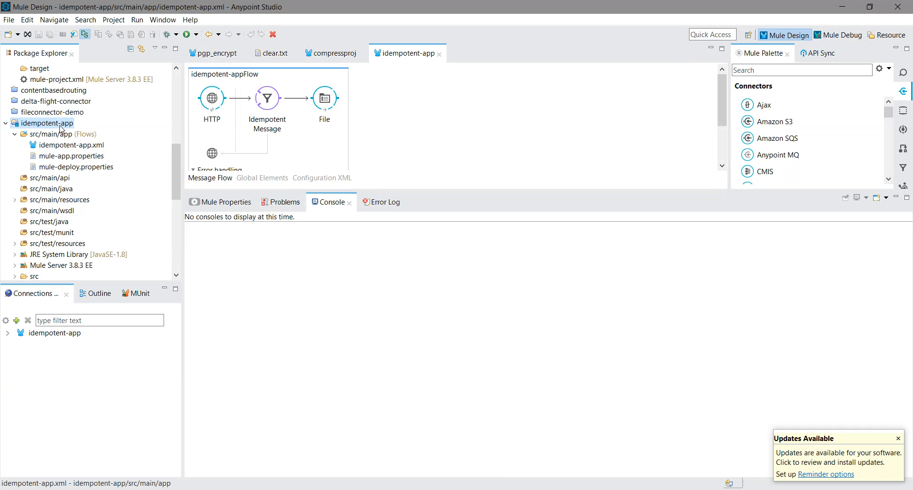
pyautogui.rightClick(48, 123)
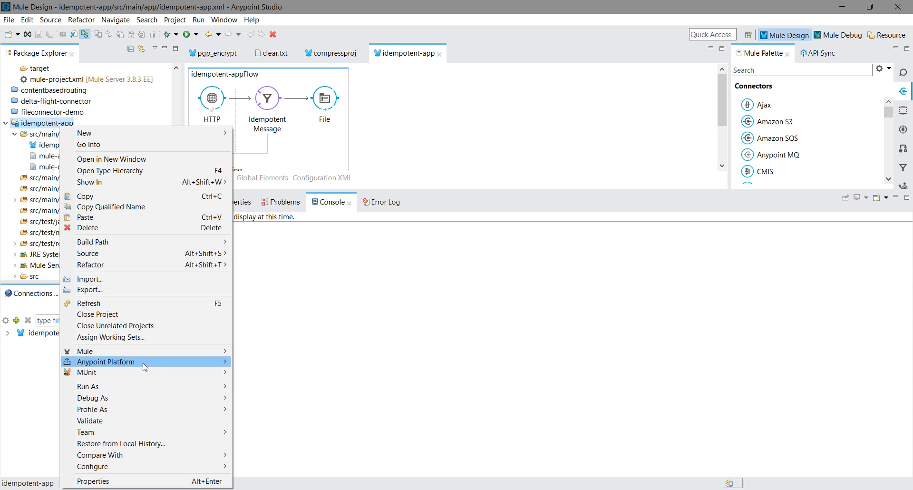
pyautogui.moveTo(209, 362)
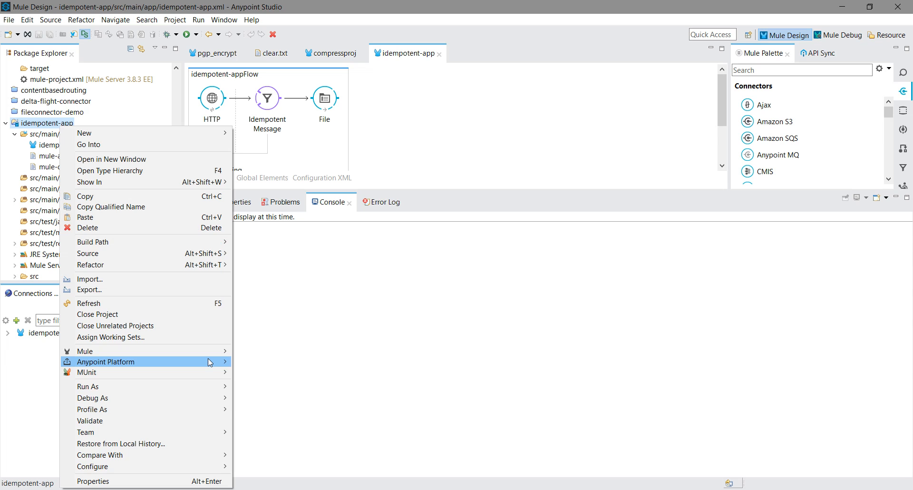
pyautogui.moveTo(106, 362)
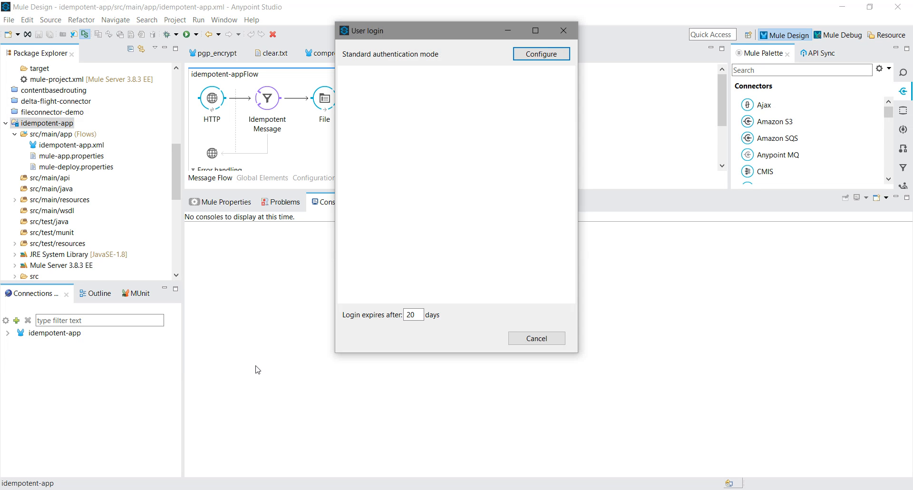
pyautogui.moveTo(327, 252)
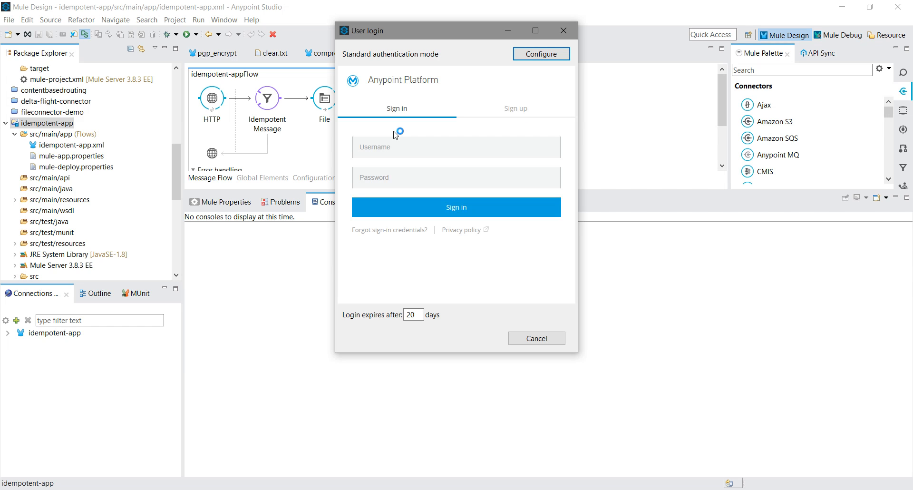
pyautogui.moveTo(396, 147)
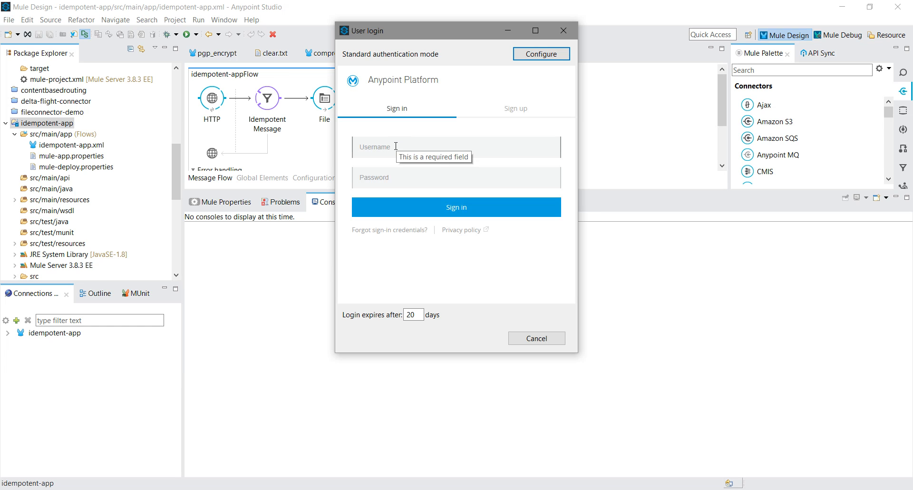
# Step: Enter the Anypoint Platform credentials and sign in to reach CloudHub deployment
pyautogui.write('jacky85')
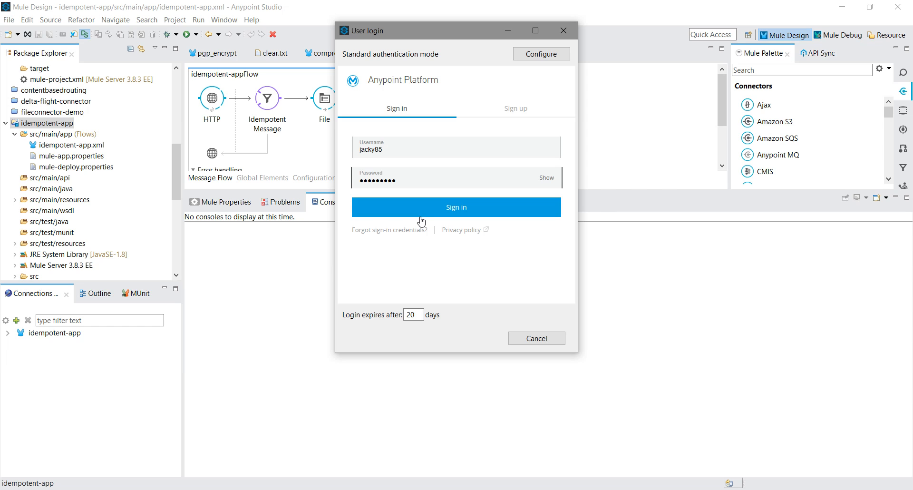
pyautogui.click(456, 207)
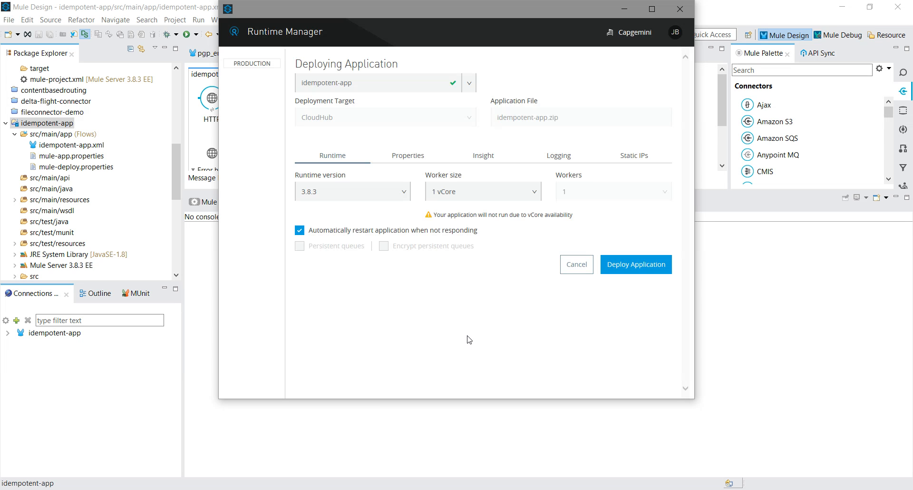
# Step: Deploy idempotent-app with runtime 3.8.3, 0.1 vCores worker and auto-restart enabled
pyautogui.click(635, 264)
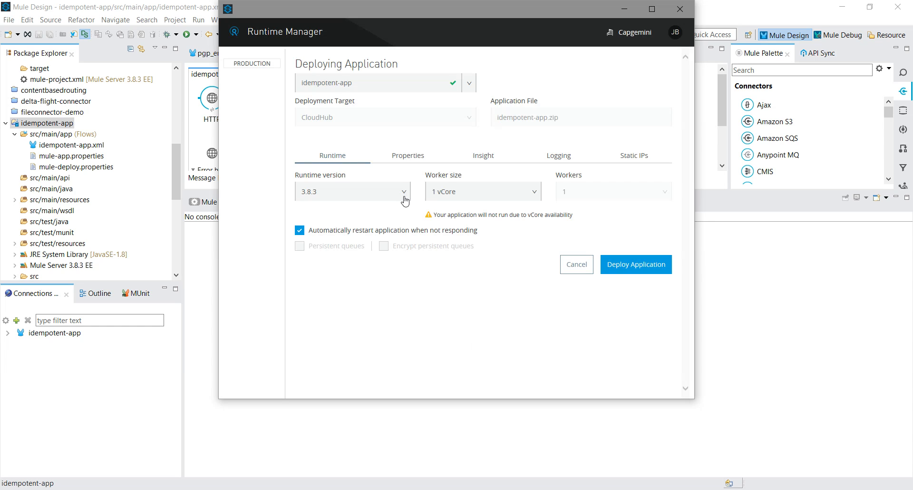
pyautogui.moveTo(531, 196)
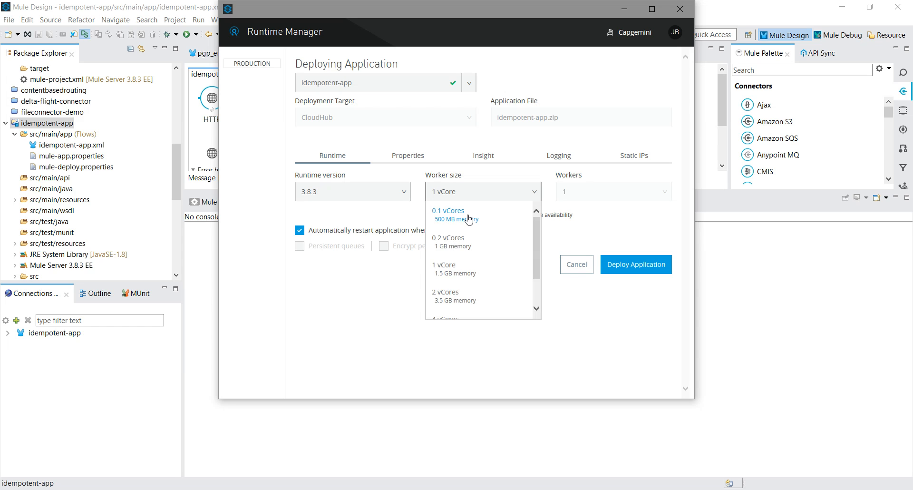
pyautogui.click(456, 215)
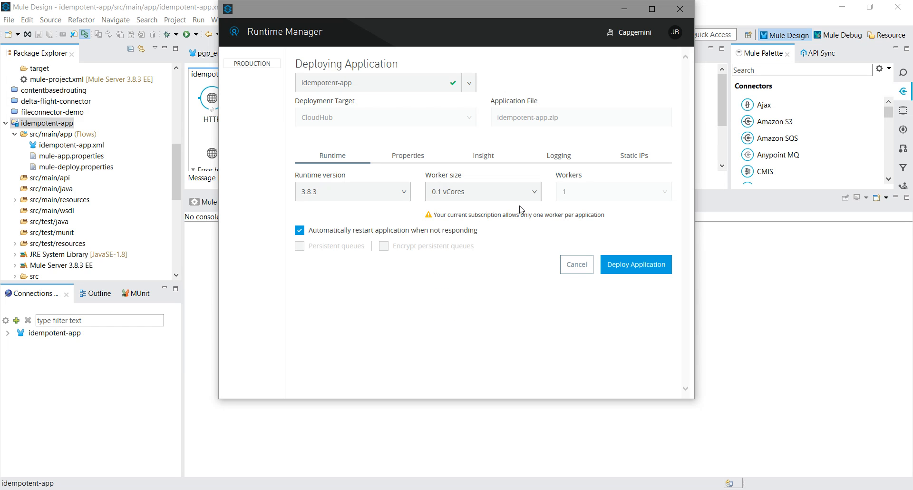
pyautogui.click(481, 192)
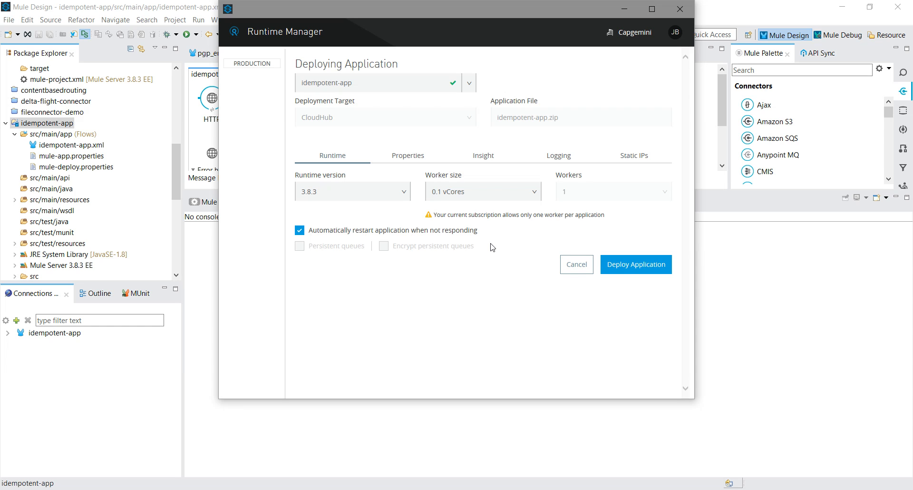
pyautogui.click(636, 264)
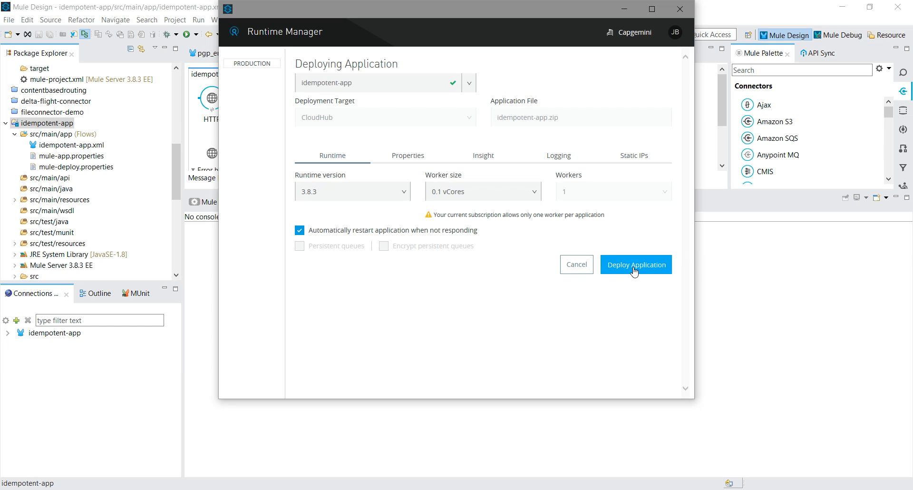
pyautogui.click(635, 264)
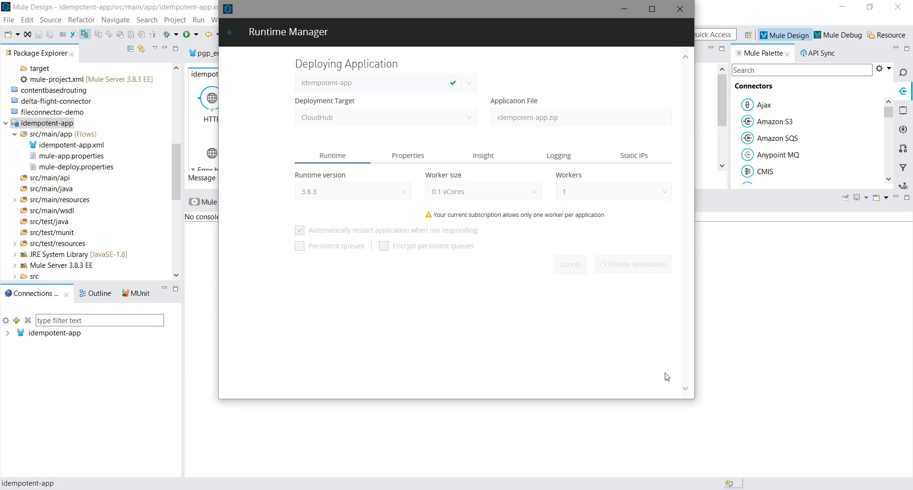
# Step: Close the deployment window once idempotent-app reports successful CloudHub deployment
pyautogui.click(632, 263)
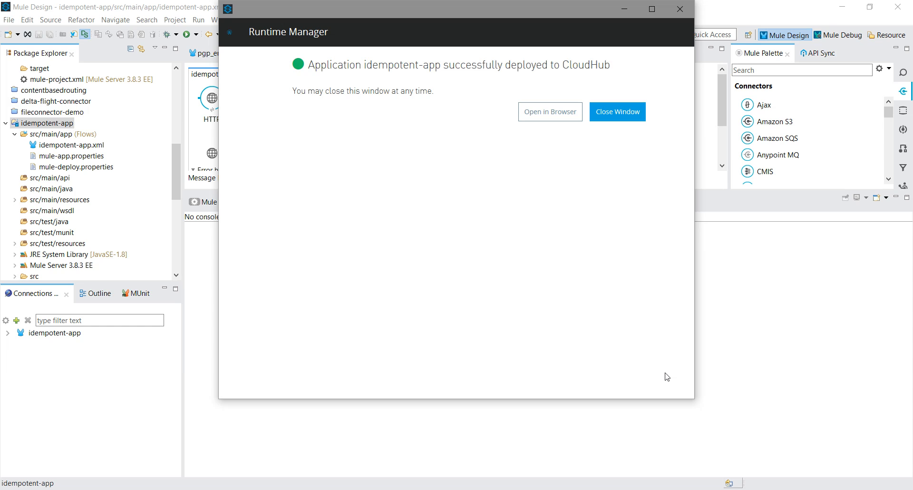
pyautogui.moveTo(637, 126)
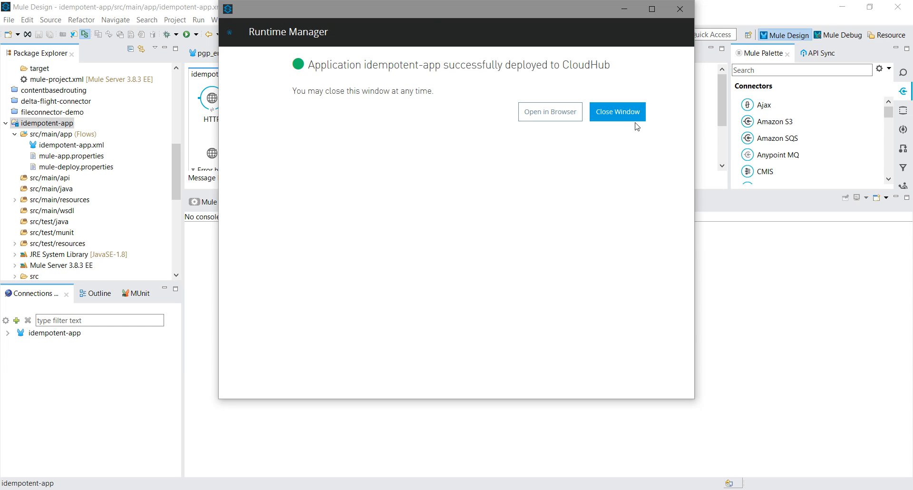
pyautogui.click(617, 112)
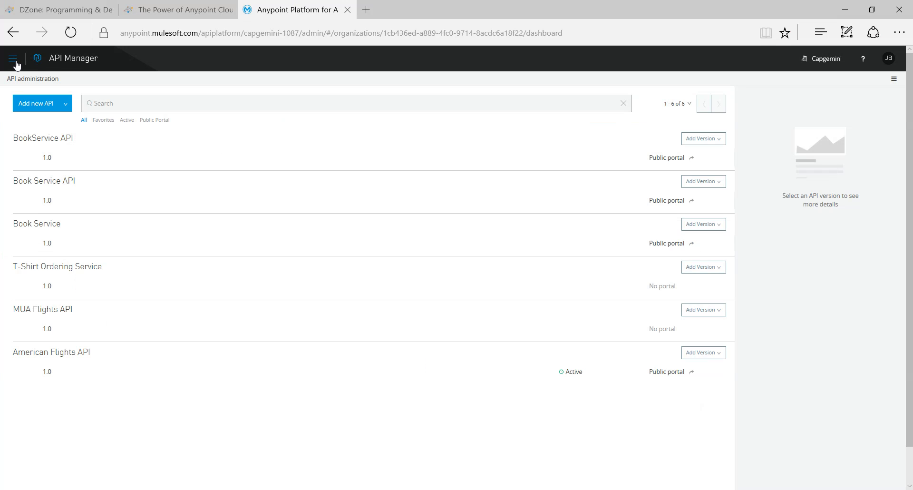
# Step: Open Runtime Manager from the platform menu and view idempotent-app's details
pyautogui.click(14, 58)
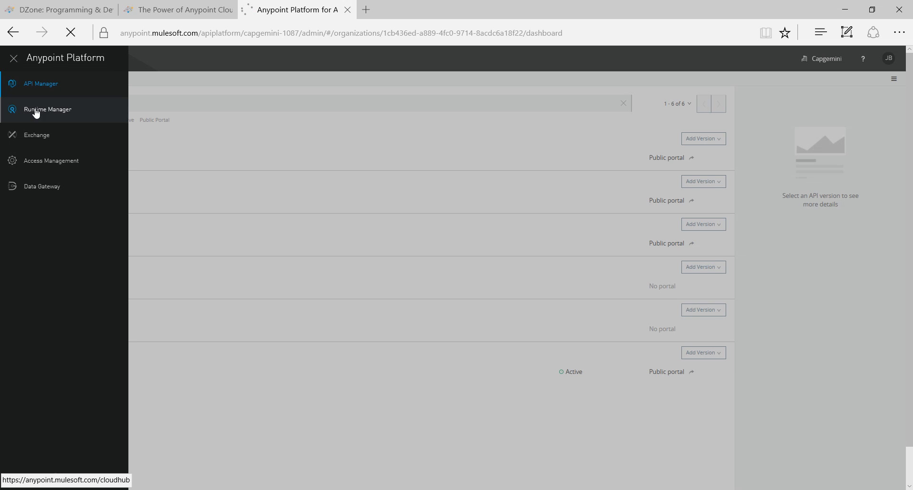
pyautogui.click(47, 110)
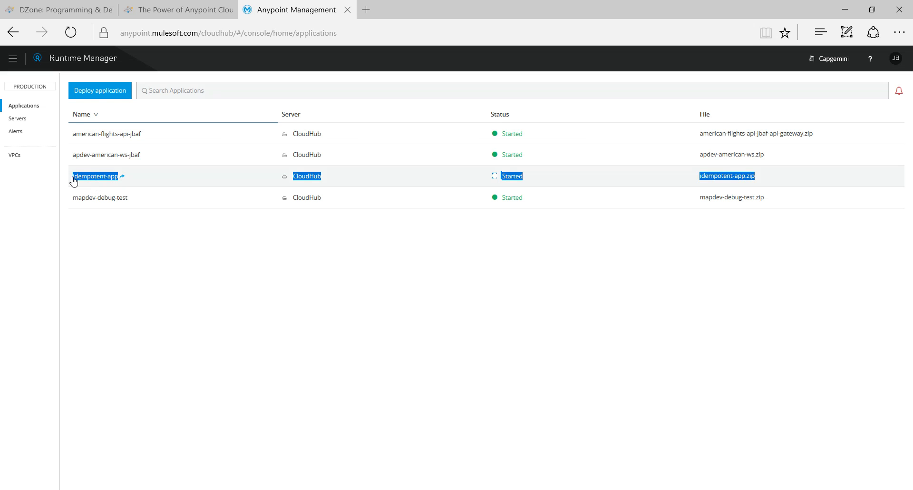
pyautogui.click(95, 176)
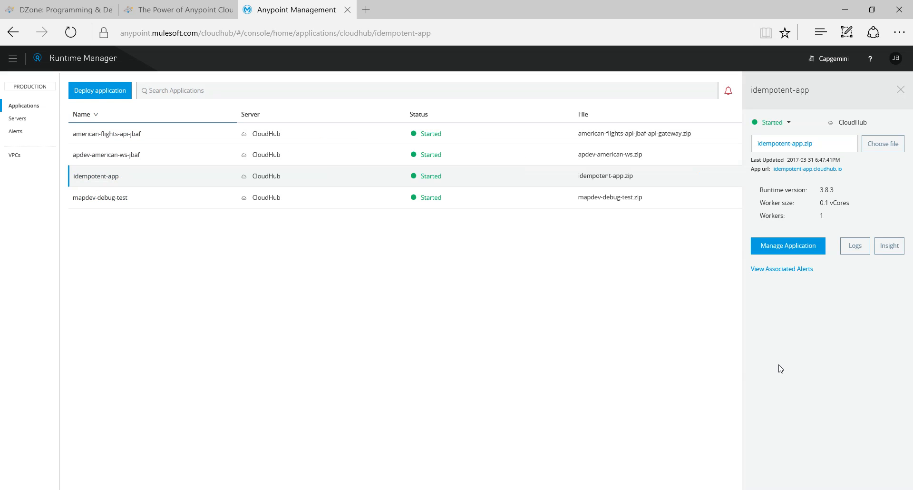
pyautogui.moveTo(871, 288)
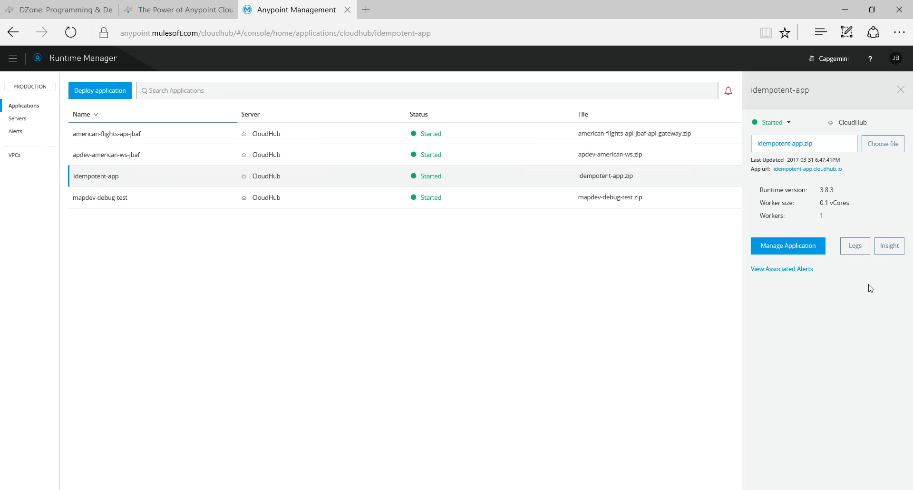
pyautogui.moveTo(744, 422)
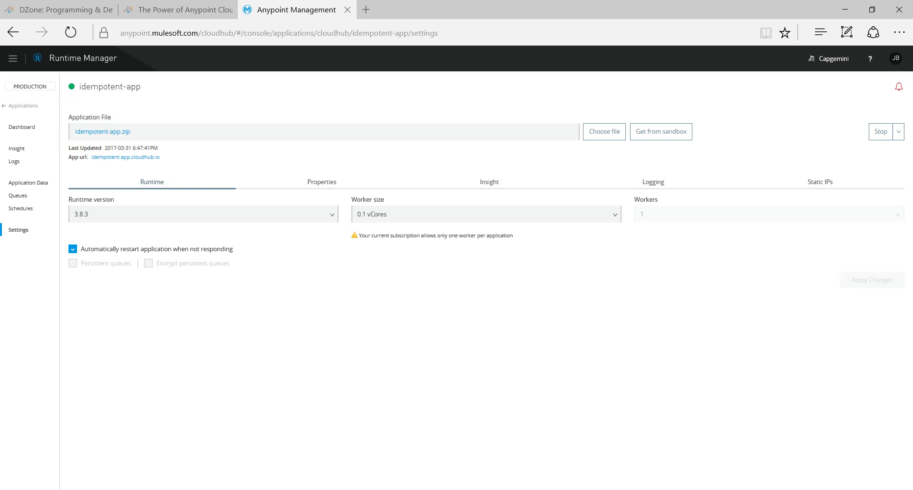
pyautogui.moveTo(347, 239)
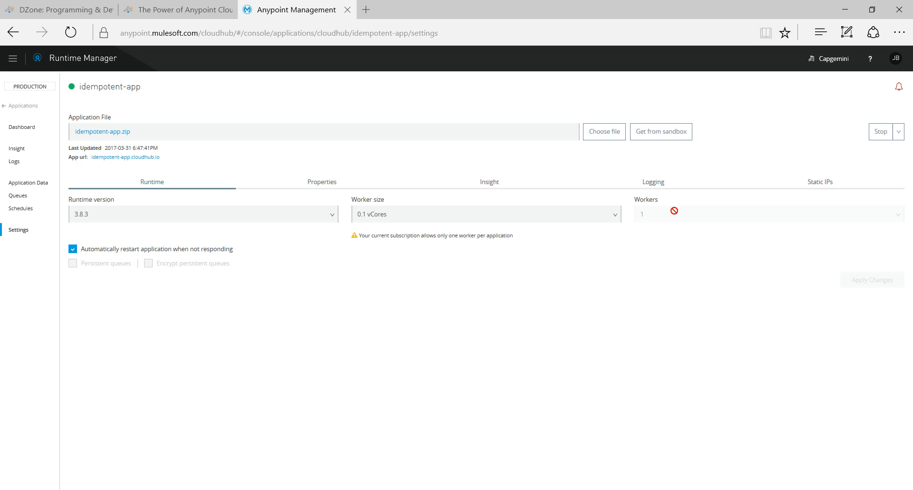
# Step: Check runtime versions, keep 3.8.3, and open idempotent-app's deployment logs
pyautogui.click(203, 214)
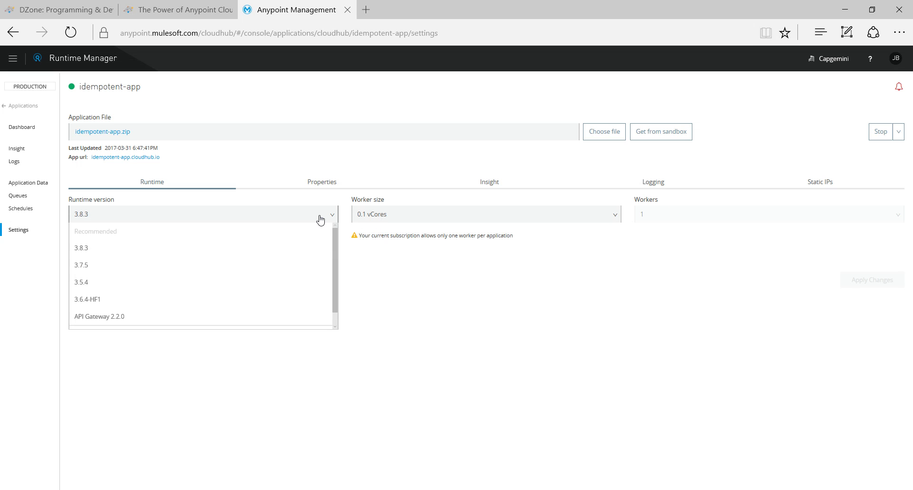
pyautogui.click(81, 248)
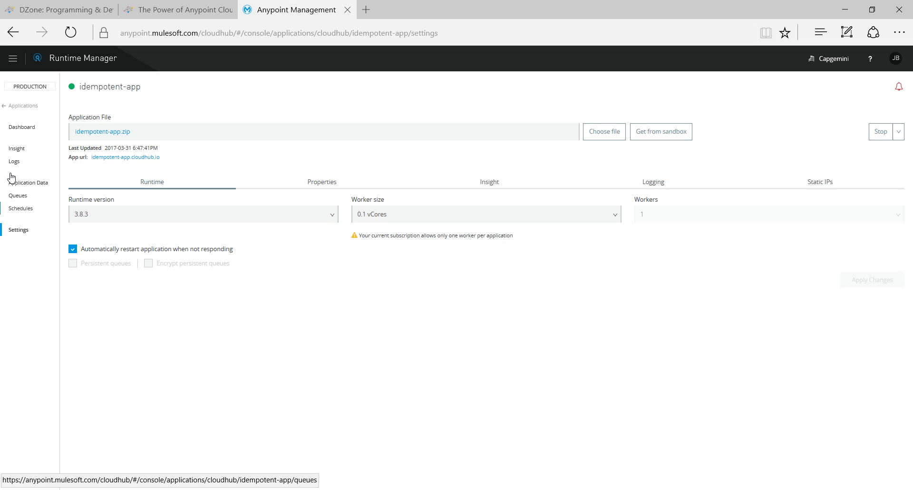
pyautogui.click(14, 161)
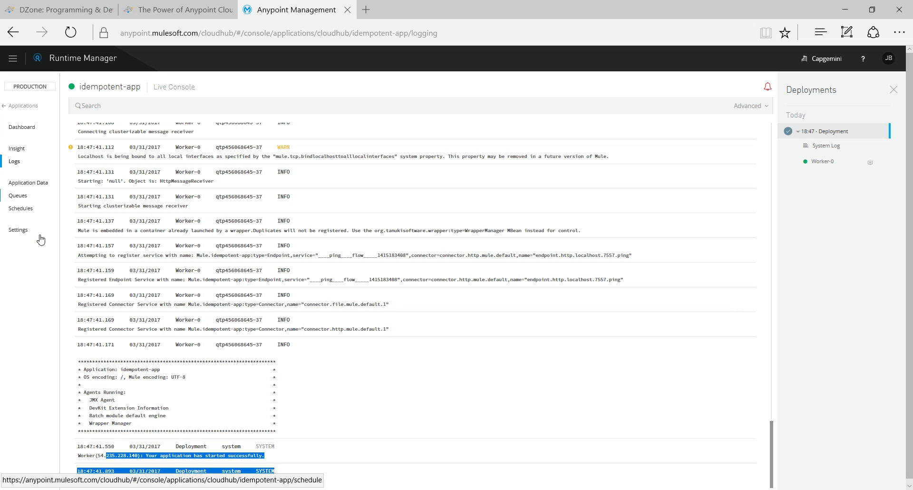
# Step: Return to idempotent-app settings and reveal the Restart and Delete options
pyautogui.click(18, 229)
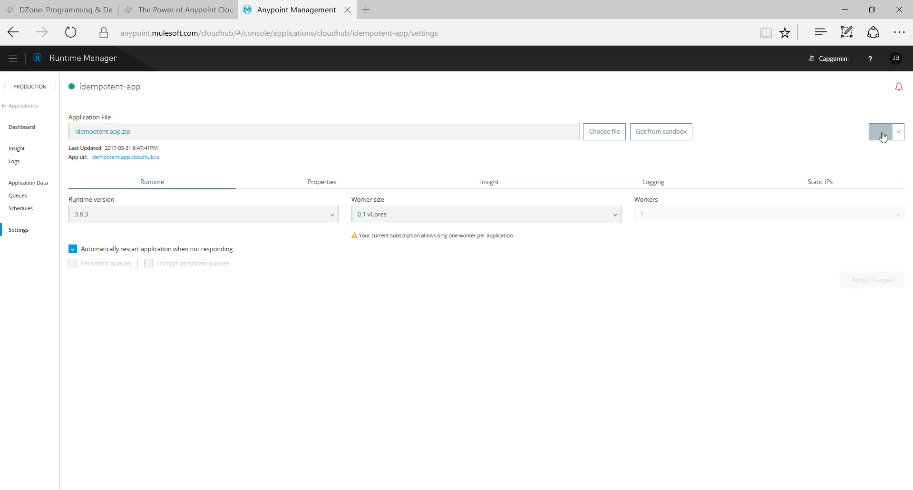
pyautogui.click(898, 132)
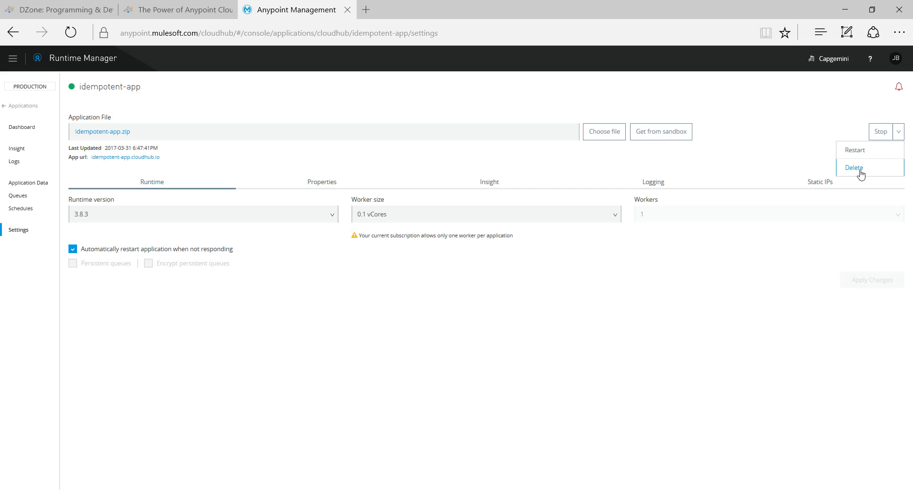
pyautogui.moveTo(874, 182)
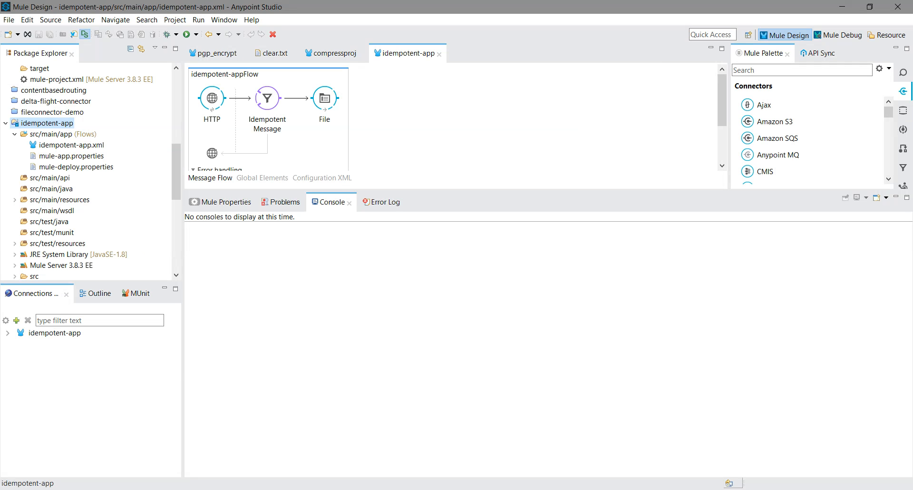
pyautogui.moveTo(55, 133)
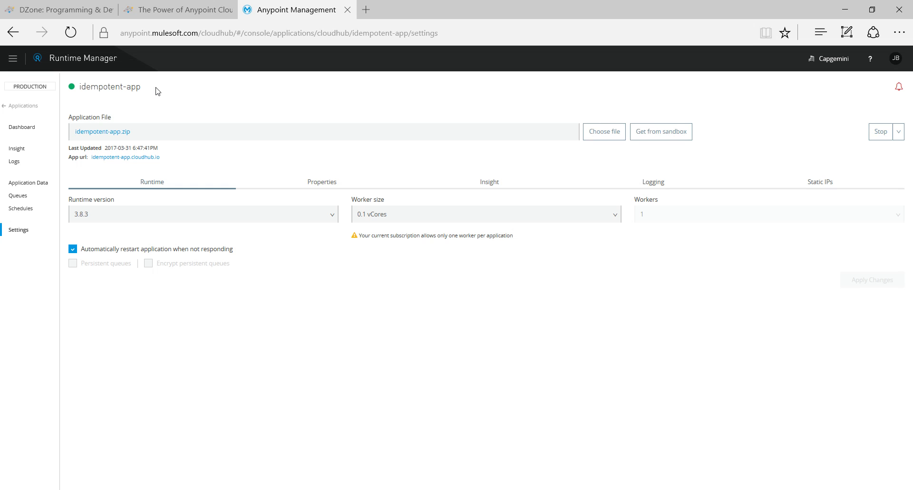
pyautogui.moveTo(23, 106)
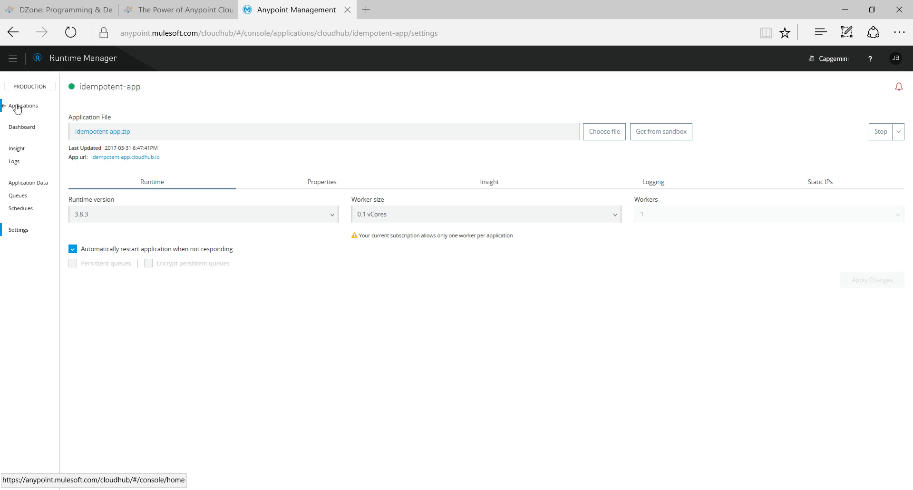
# Step: Return to the Applications list and open idempotent-app's details to select its URL idempotent-app.cloudhub.io
pyautogui.click(24, 105)
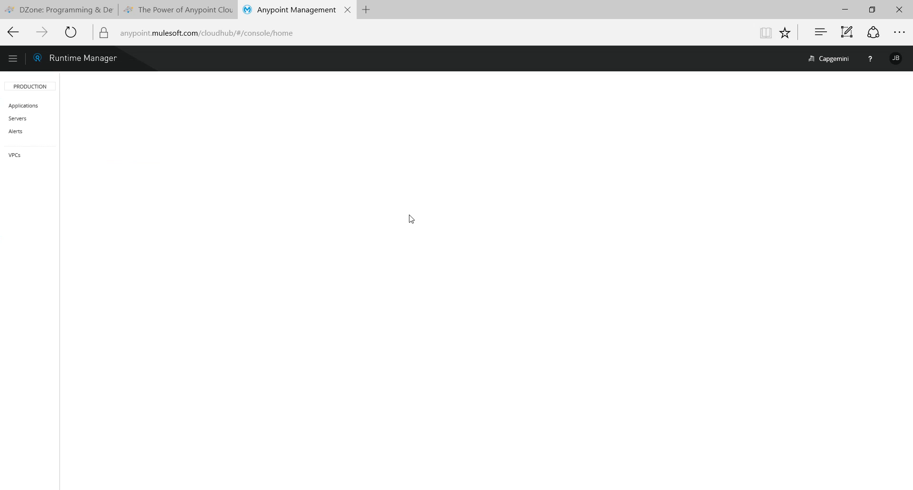
pyautogui.click(24, 105)
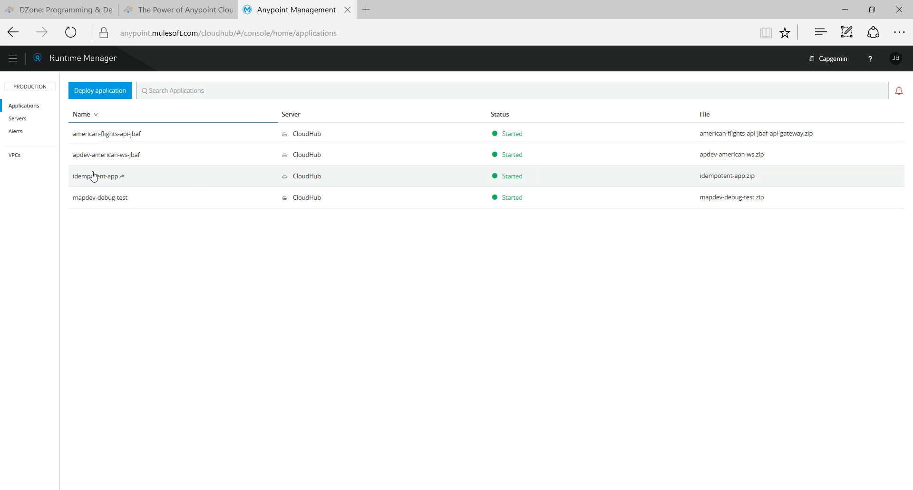
pyautogui.click(95, 176)
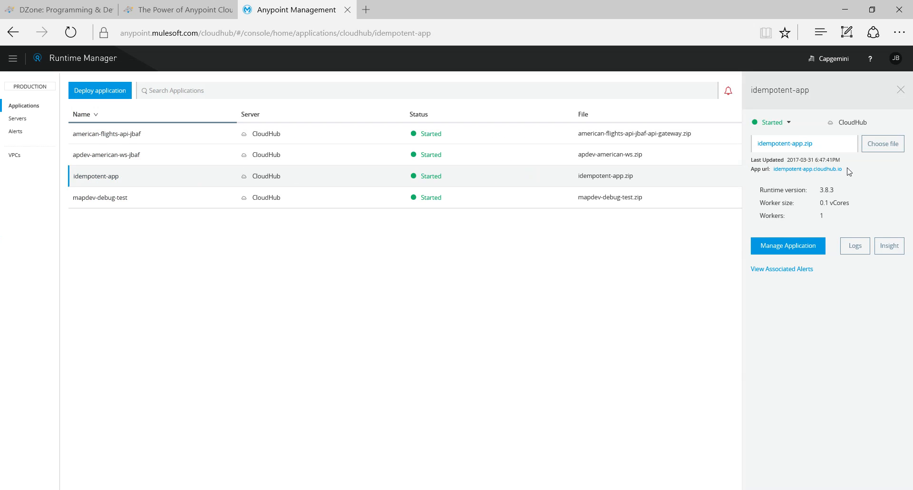
pyautogui.doubleClick(807, 169)
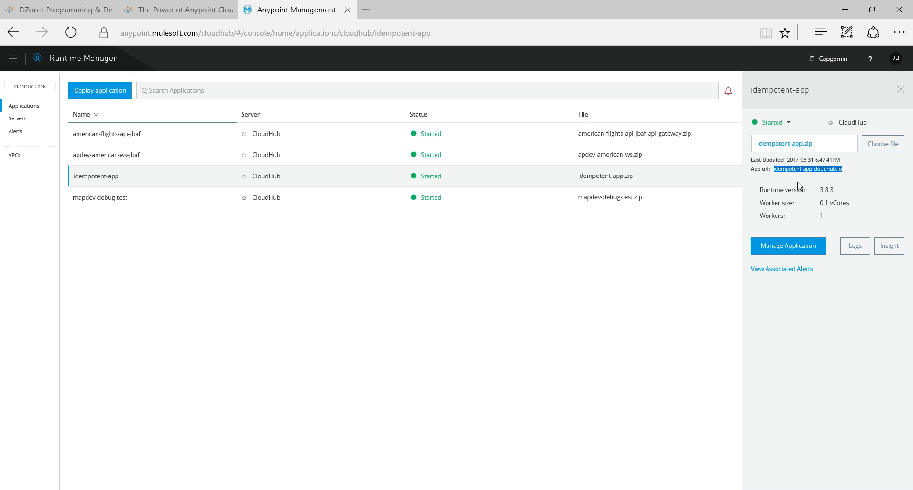
pyautogui.moveTo(849, 188)
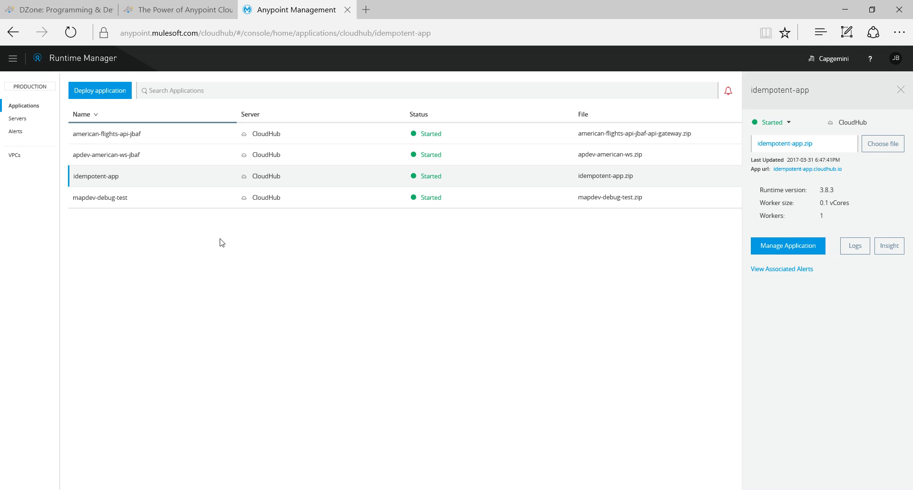
pyautogui.moveTo(334, 326)
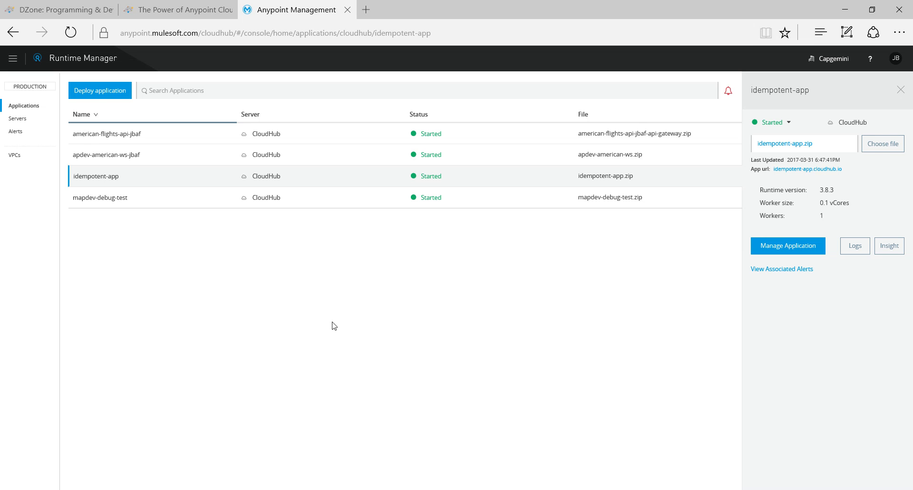